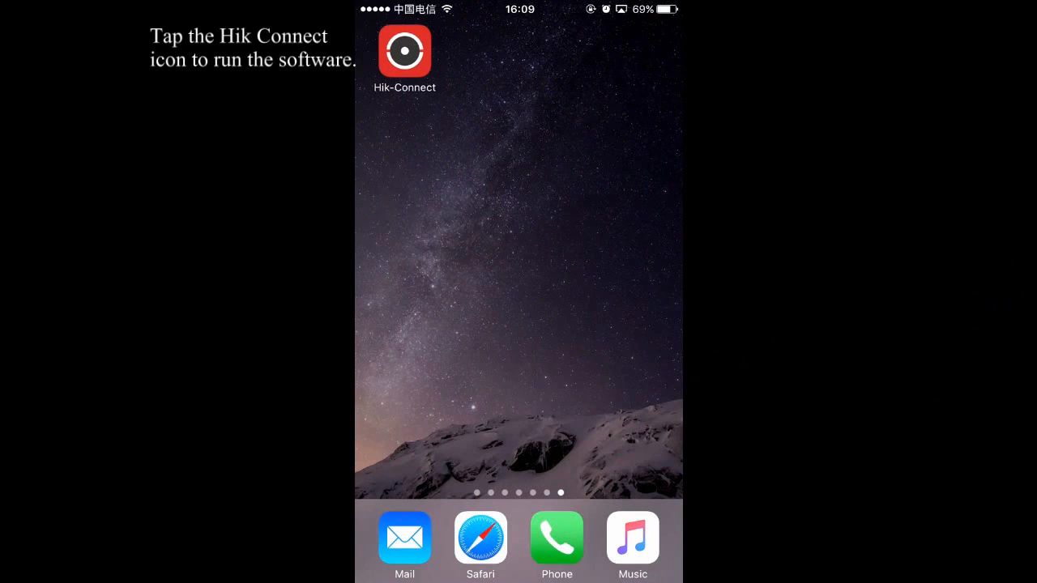
# Launch Hik-Connect from the iOS home screen.
pyautogui.click(406, 54)
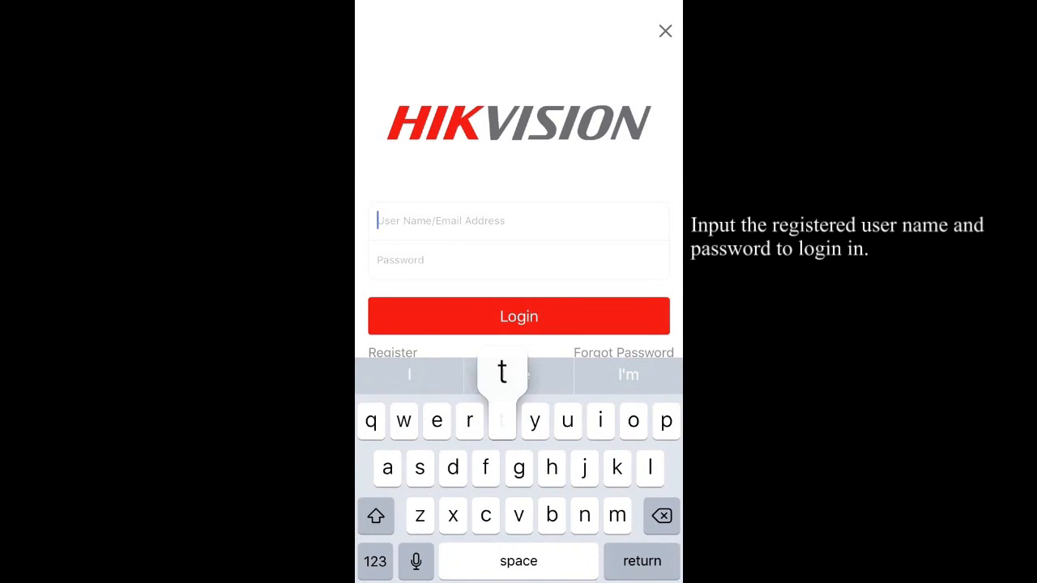
# Log in to Hik-Connect with the account testtss and its password.
pyautogui.write('testtss')
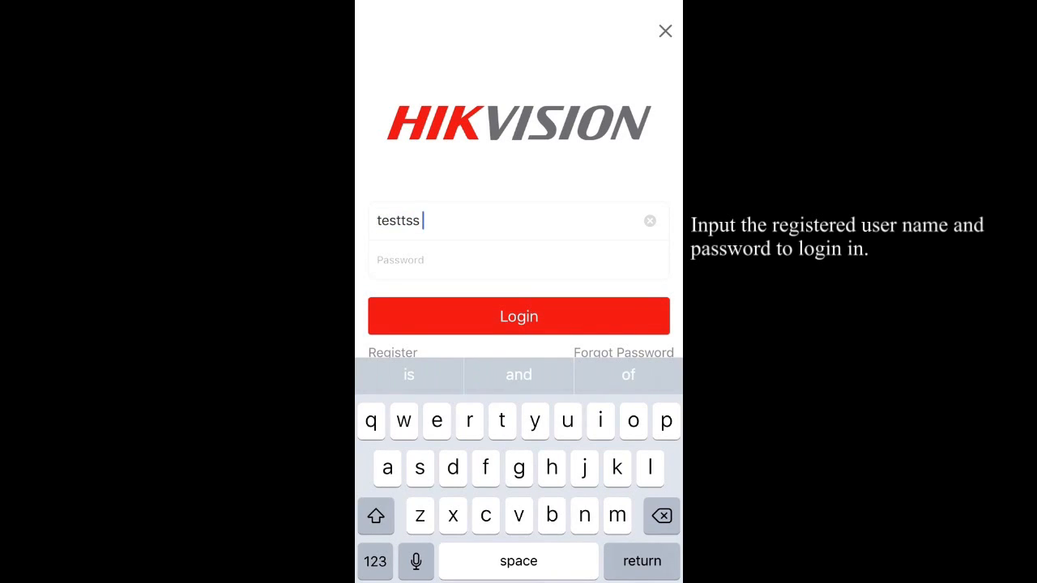
pyautogui.click(519, 260)
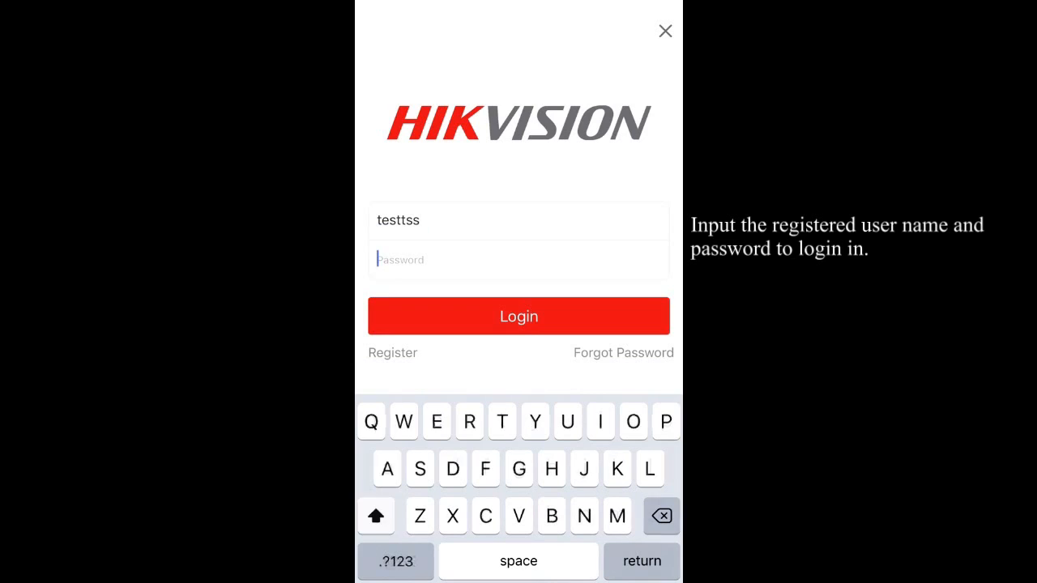
pyautogui.write('H')
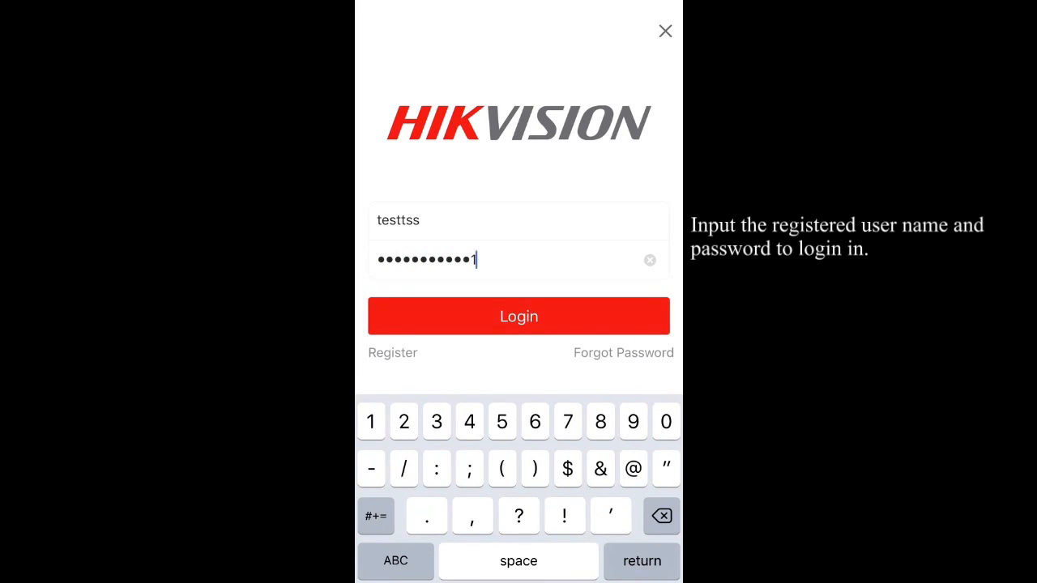
pyautogui.click(519, 316)
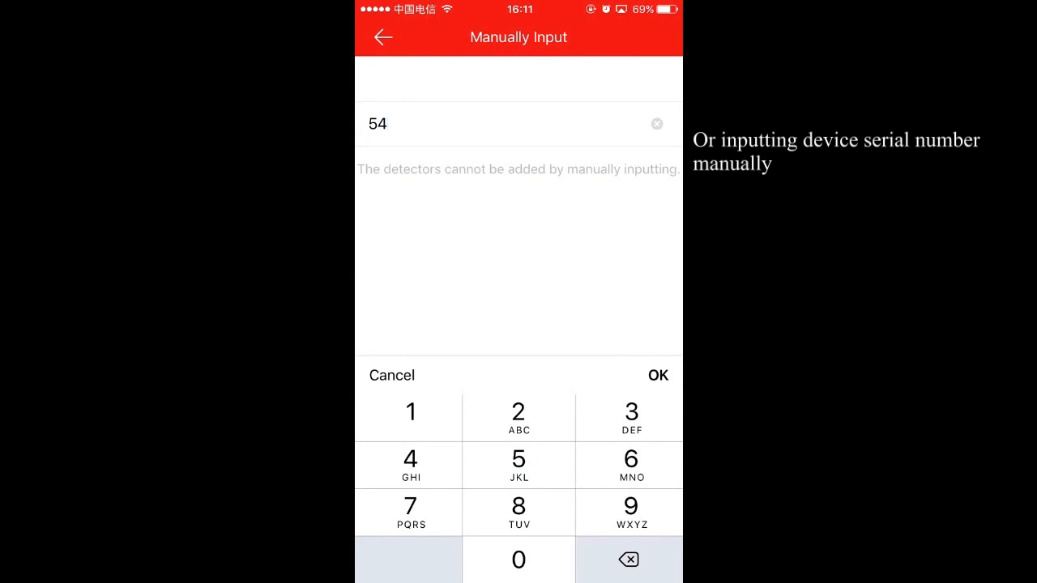
# Search for the device by serial number 549675856, finding it offline.
pyautogui.write('9675')
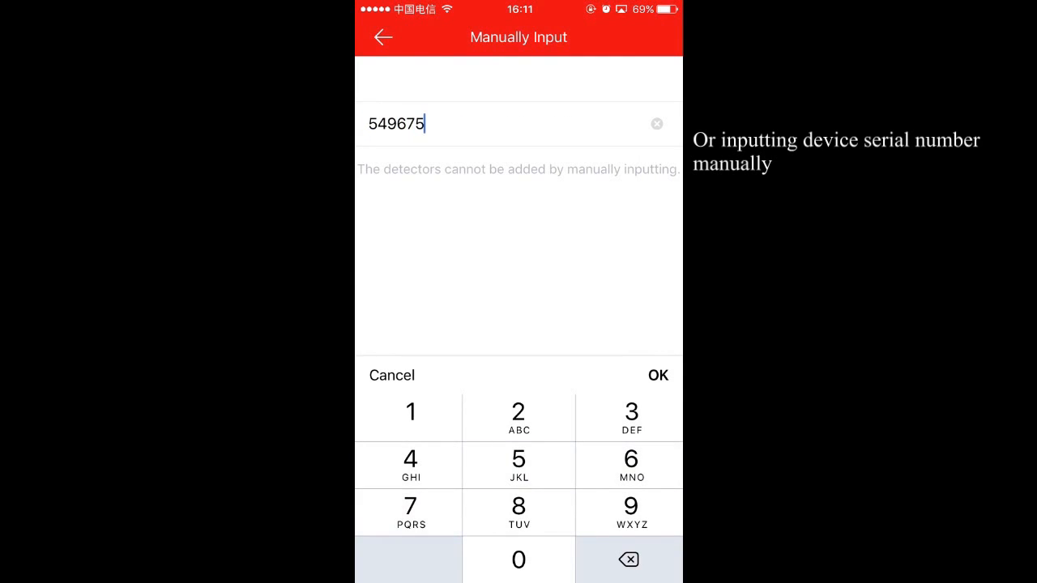
pyautogui.write('856')
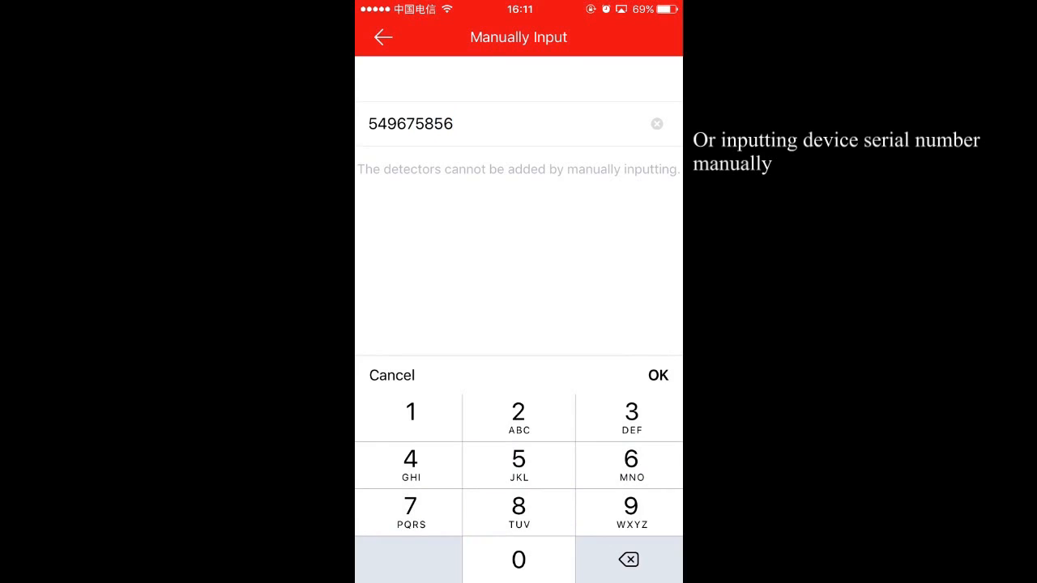
pyautogui.click(658, 376)
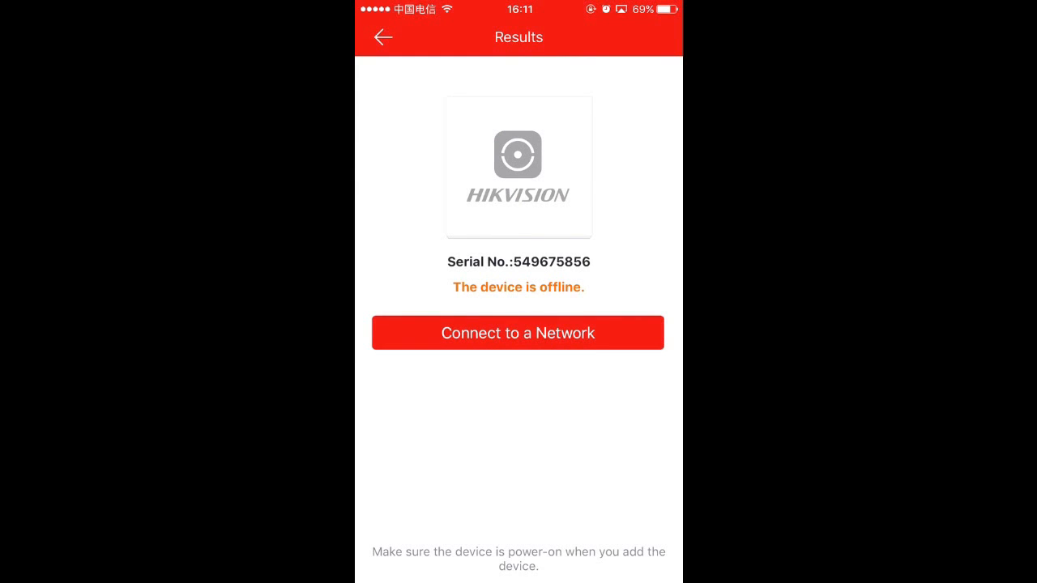
# Choose a wired connection for the offline device and confirm it is cabled to the router.
pyautogui.click(518, 333)
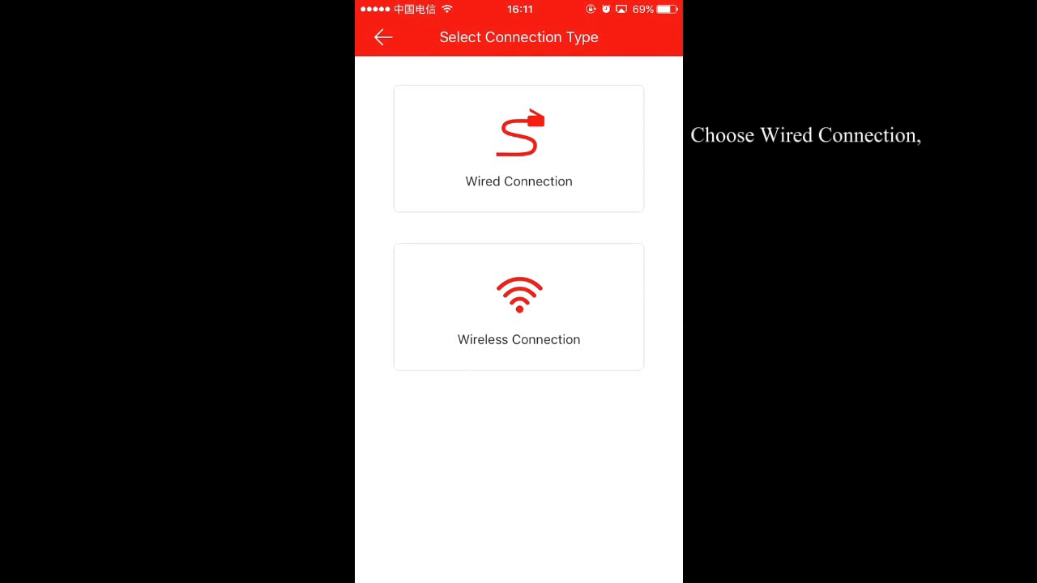
pyautogui.click(519, 149)
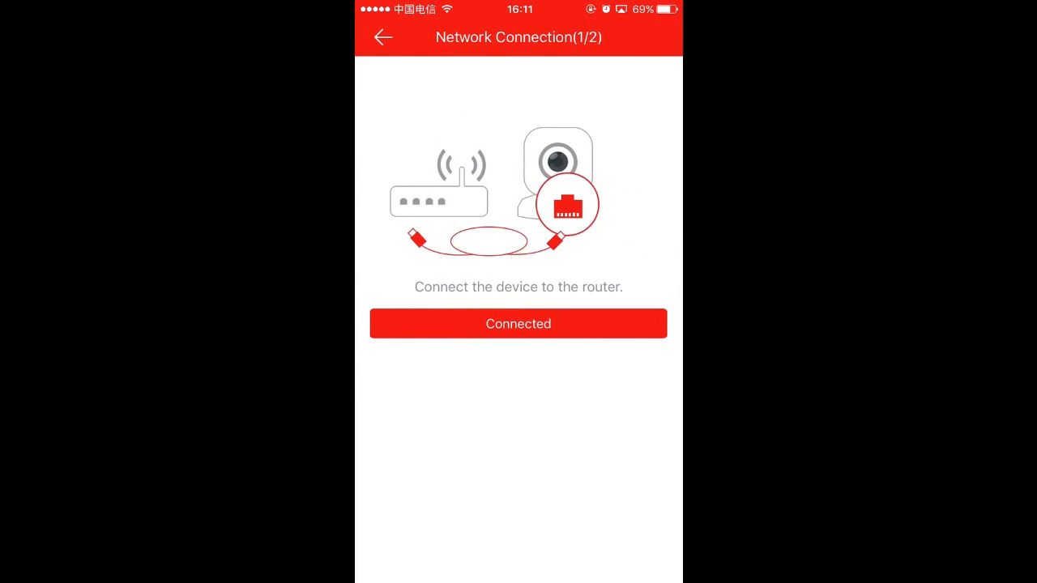
pyautogui.click(519, 324)
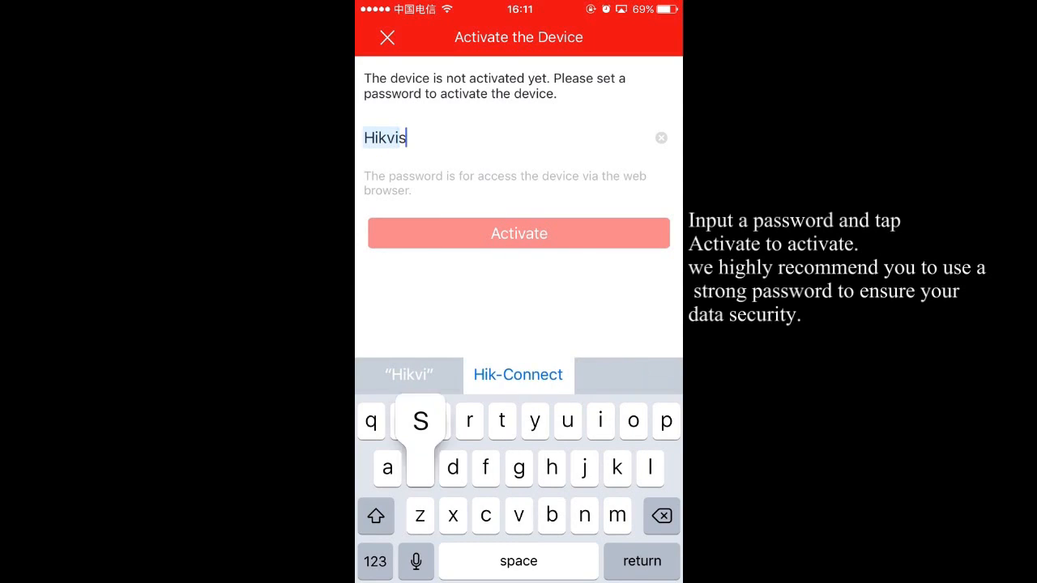
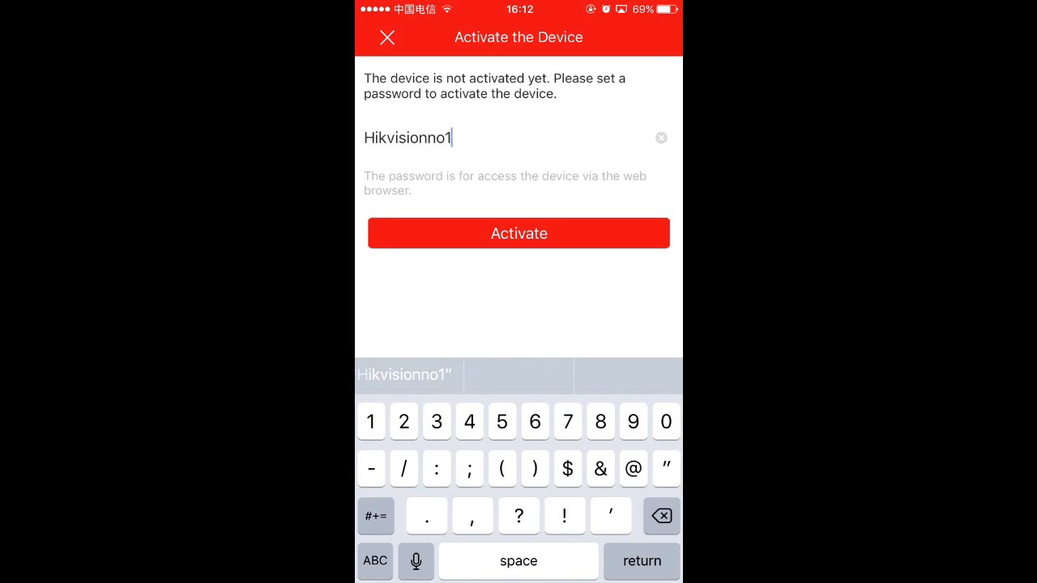
# Activate the device with a new strong access password.
pyautogui.click(519, 234)
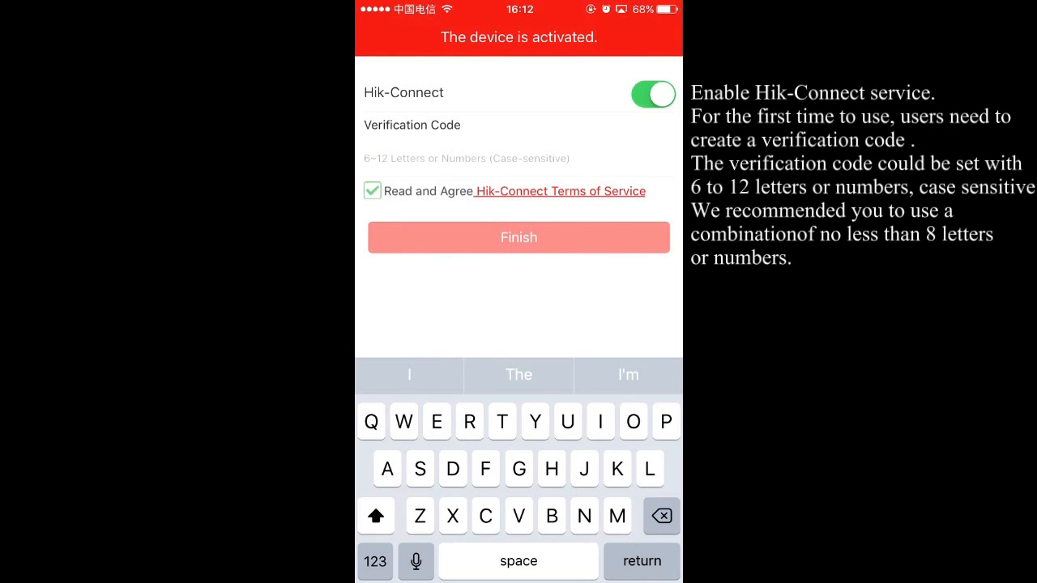
# Enter 'Test' as the start of the Hik-Connect verification code.
pyautogui.click(467, 159)
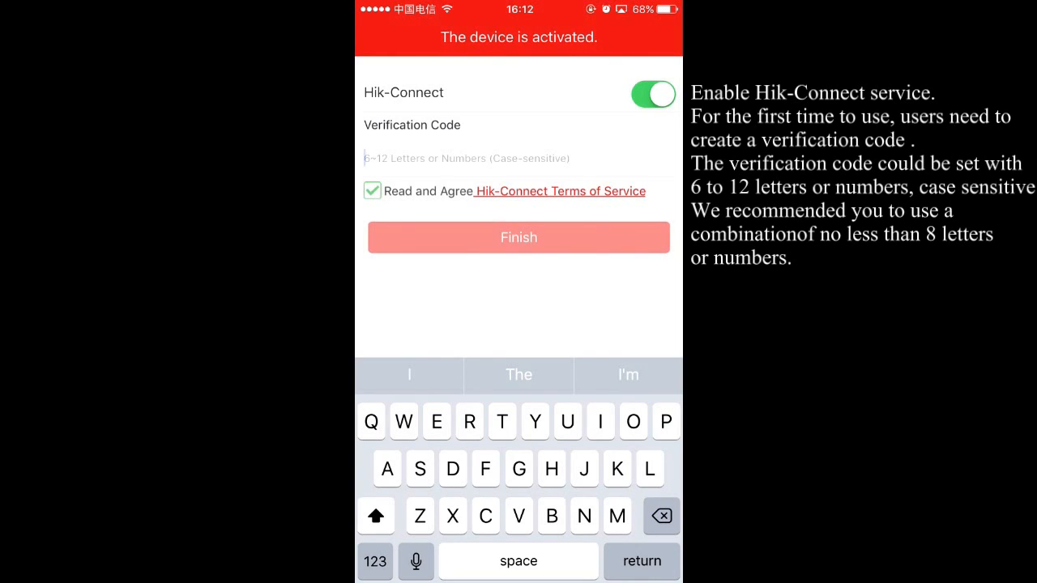
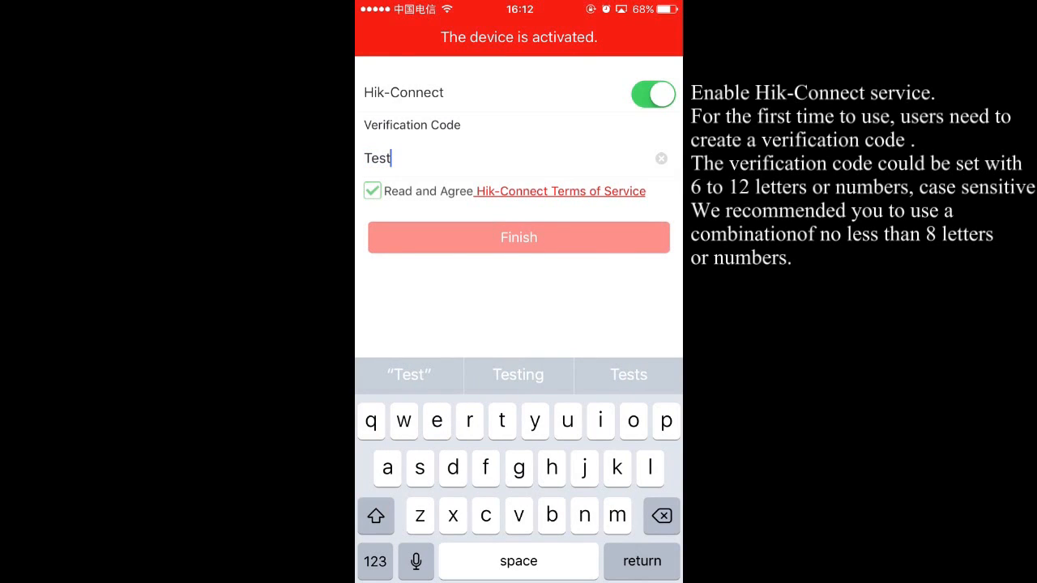